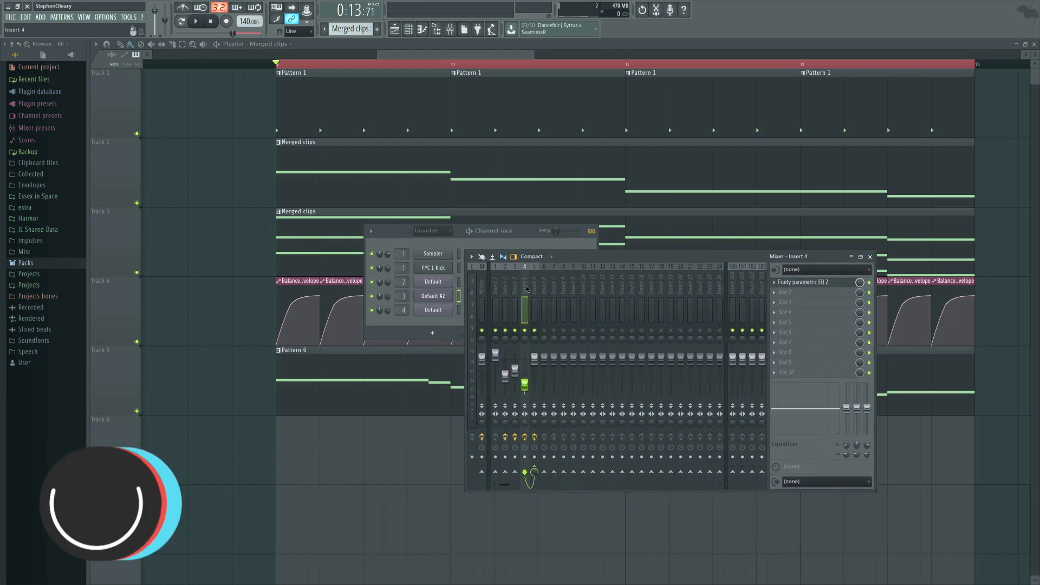
Select the 'side' insert holding Fruity Balance, then hide the mixer to view the ducking clips.
click(495, 299)
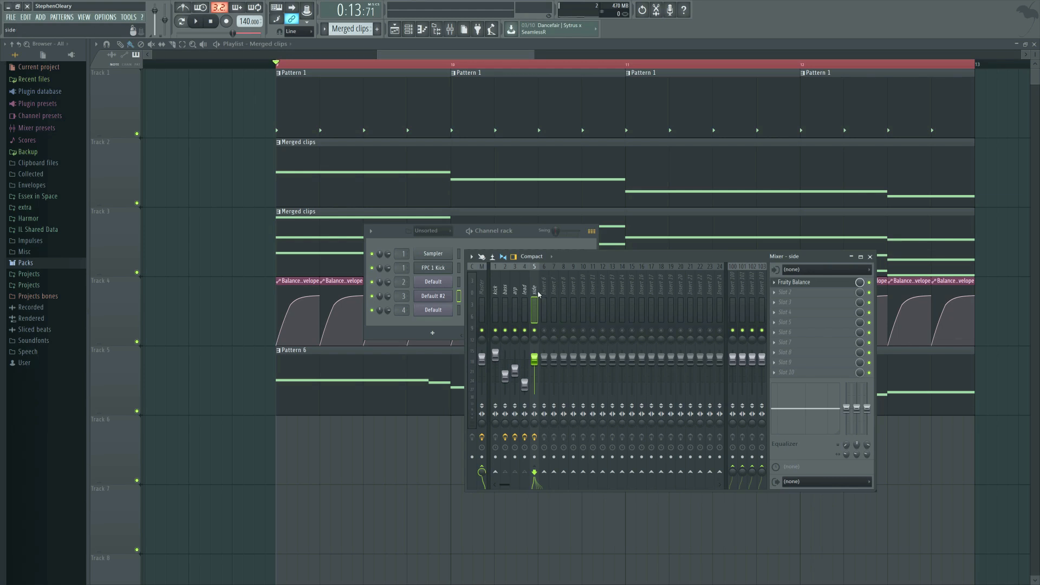
mouse_move(795, 282)
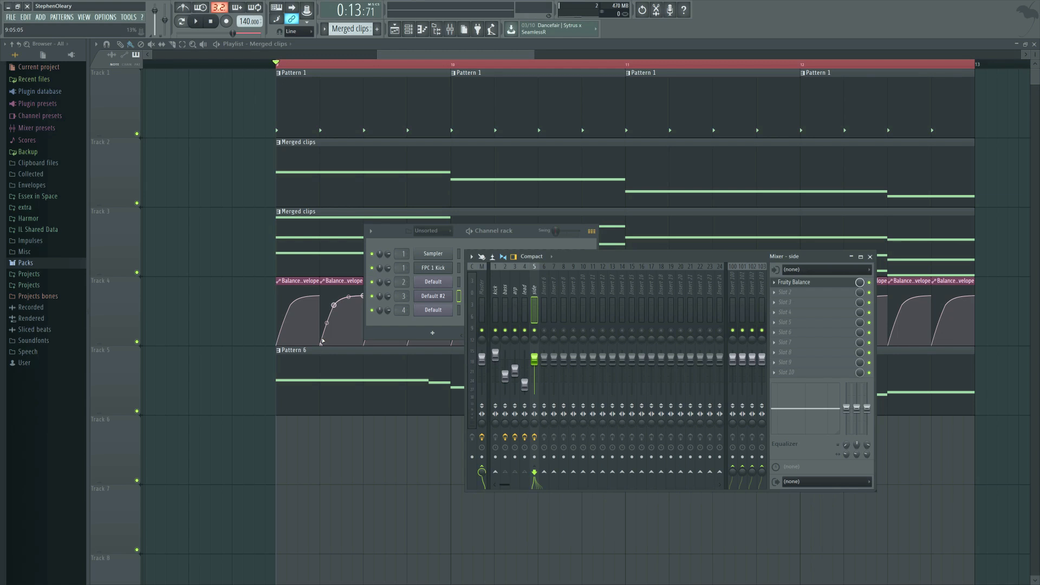
mouse_move(671, 365)
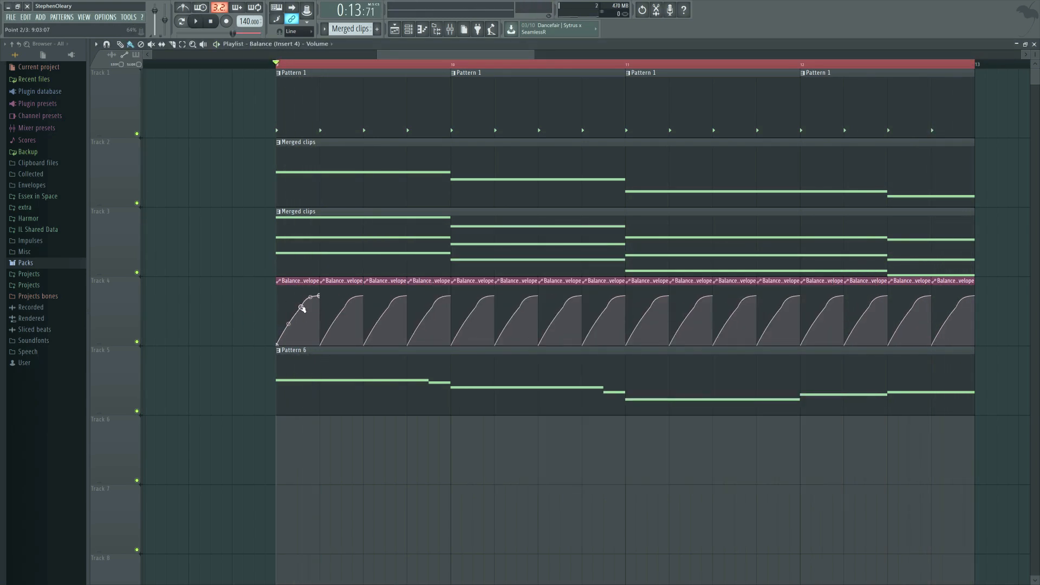
Reopen the mixer and select the 'side' bus with its Fruity Balance effect.
click(195, 21)
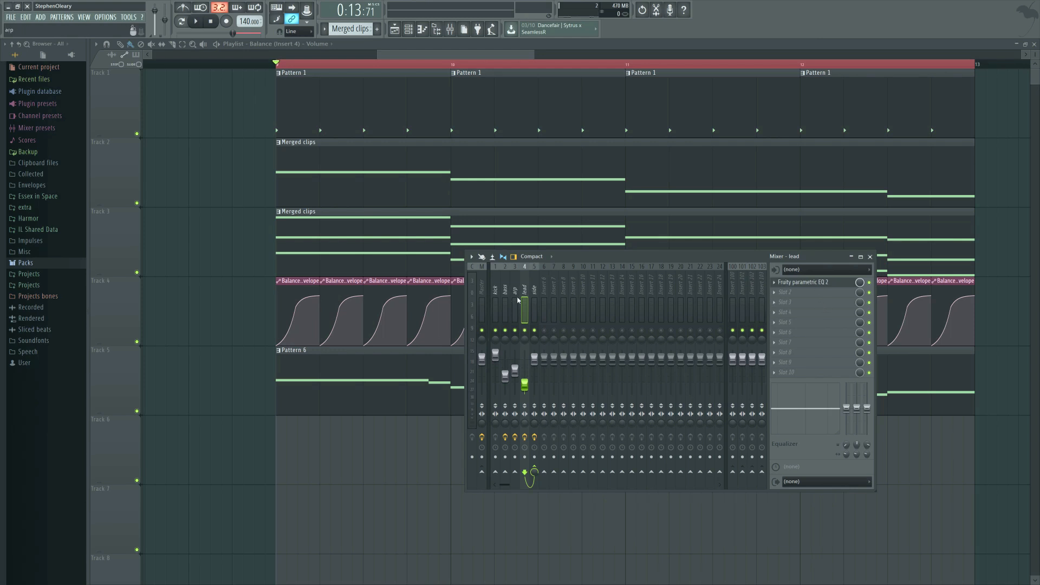
mouse_move(809, 295)
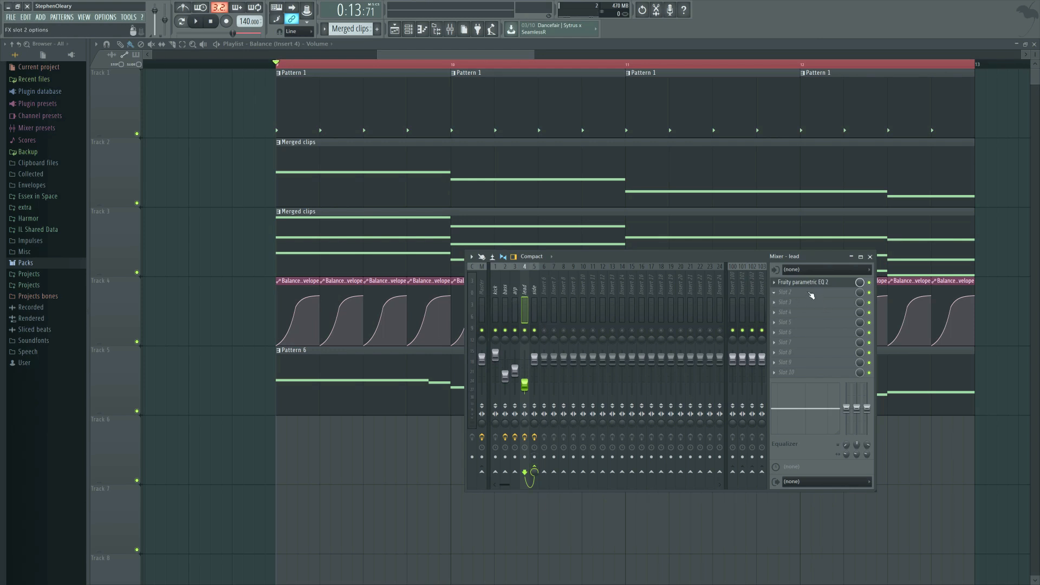
mouse_move(786, 296)
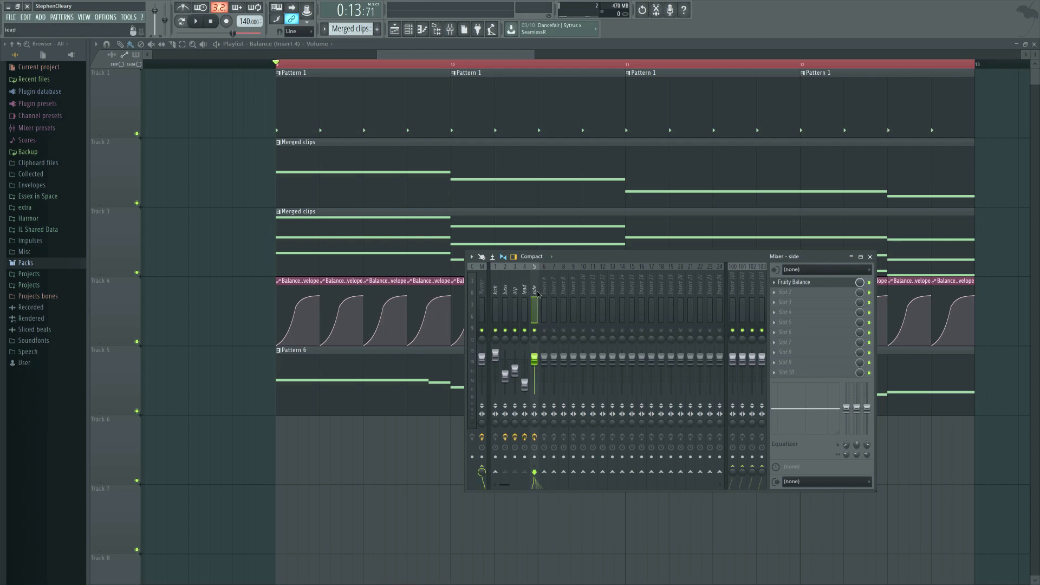
Play and stop the song to hear the ducking, then open the master's Fruity Limiter.
click(523, 312)
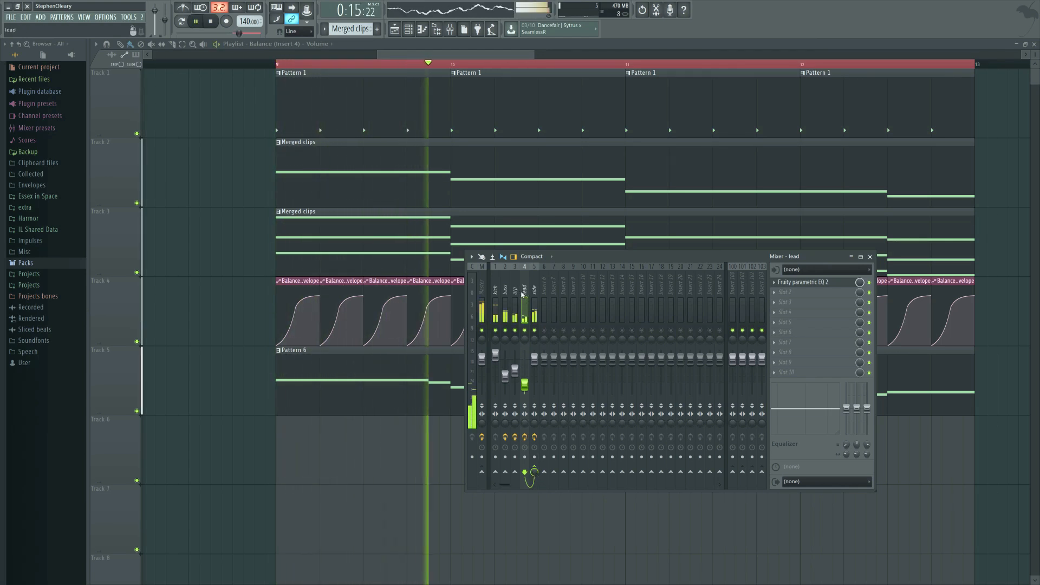
click(195, 21)
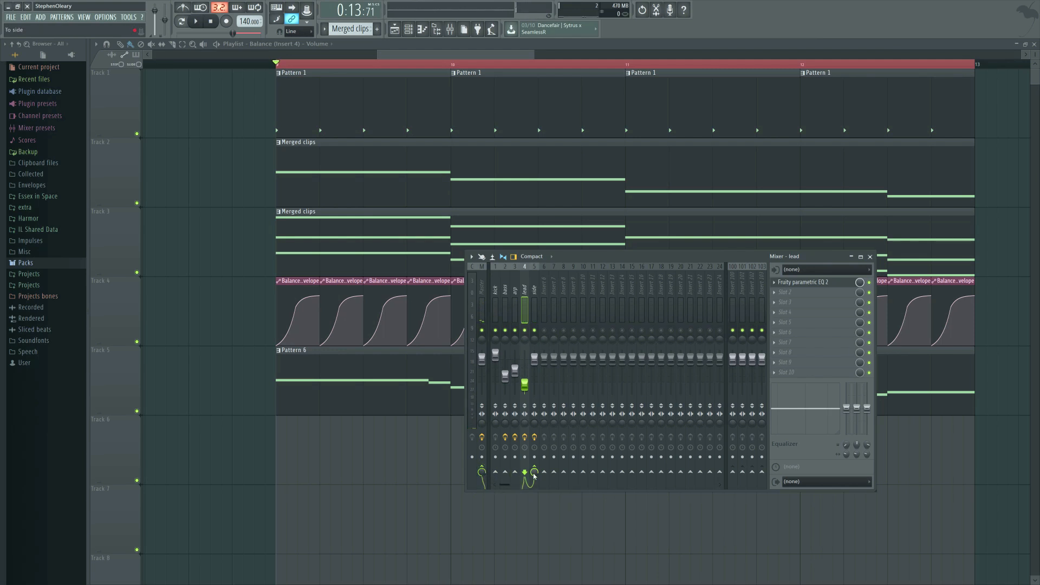
click(195, 21)
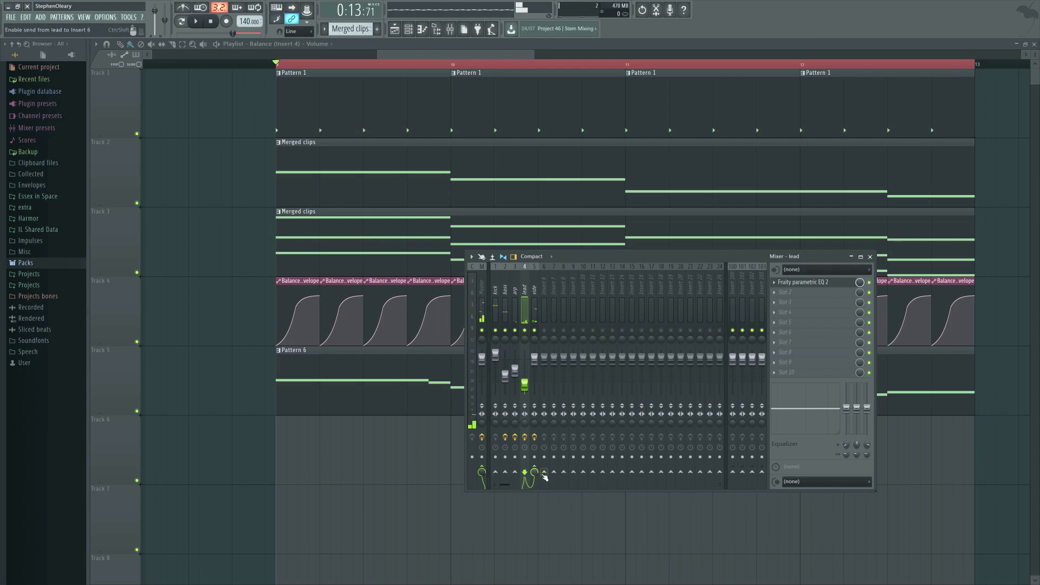
click(194, 20)
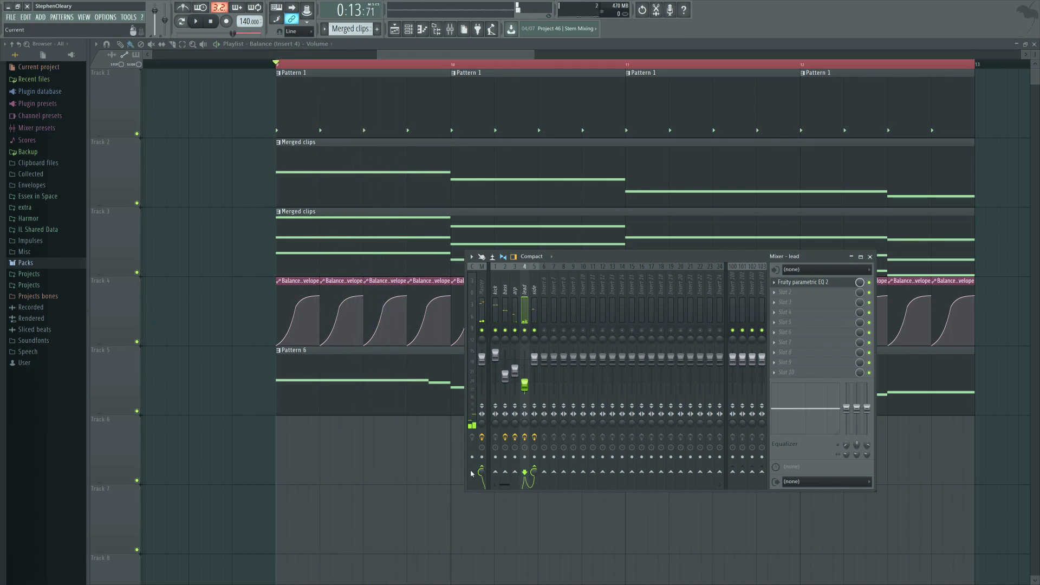
mouse_move(544, 473)
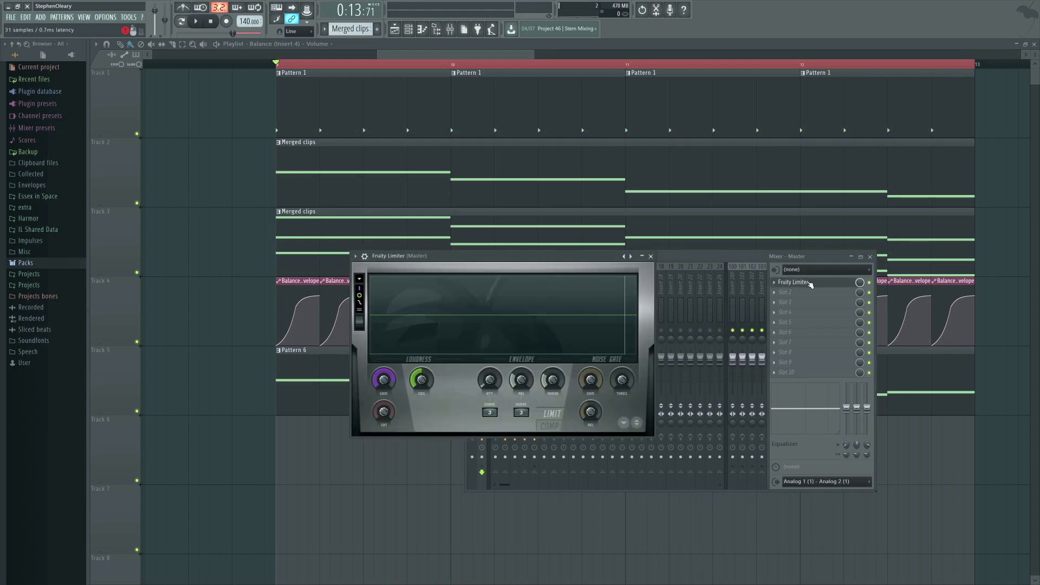
Close the master track's Fruity Limiter window.
click(649, 257)
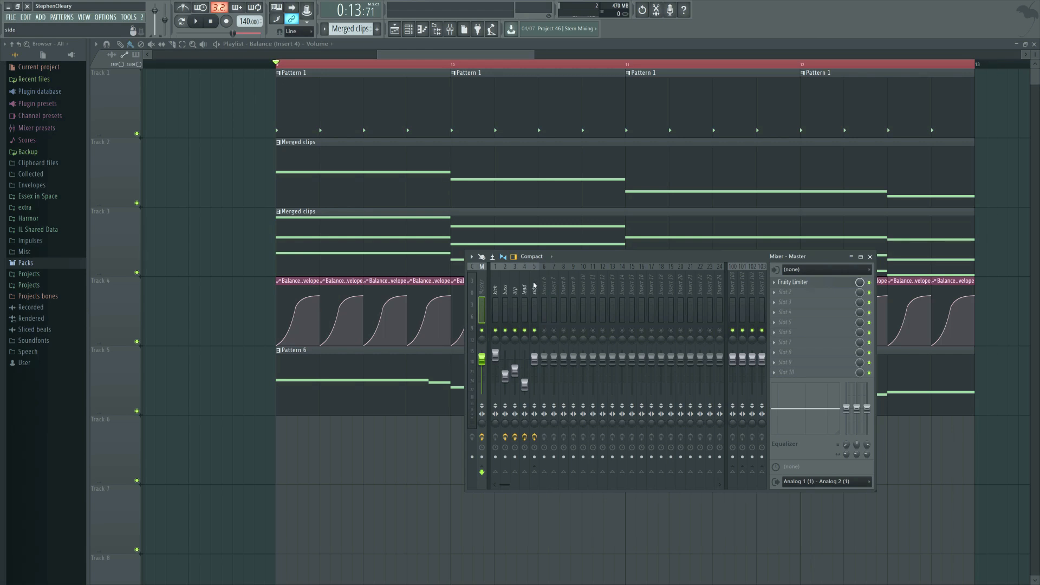
mouse_move(534, 289)
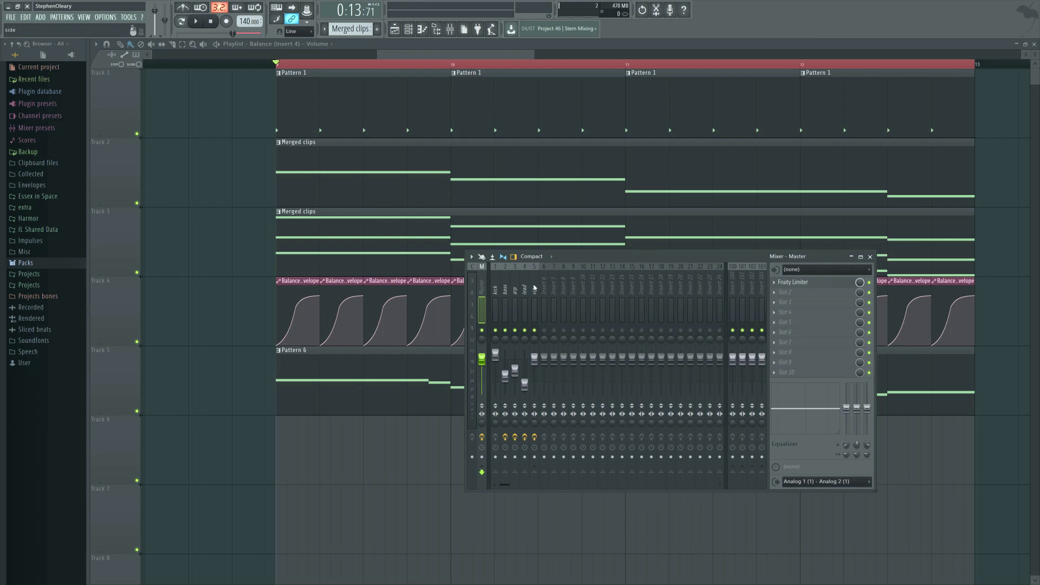
Route the 'lead' insert to the Master in addition to the 'side' bus.
click(533, 304)
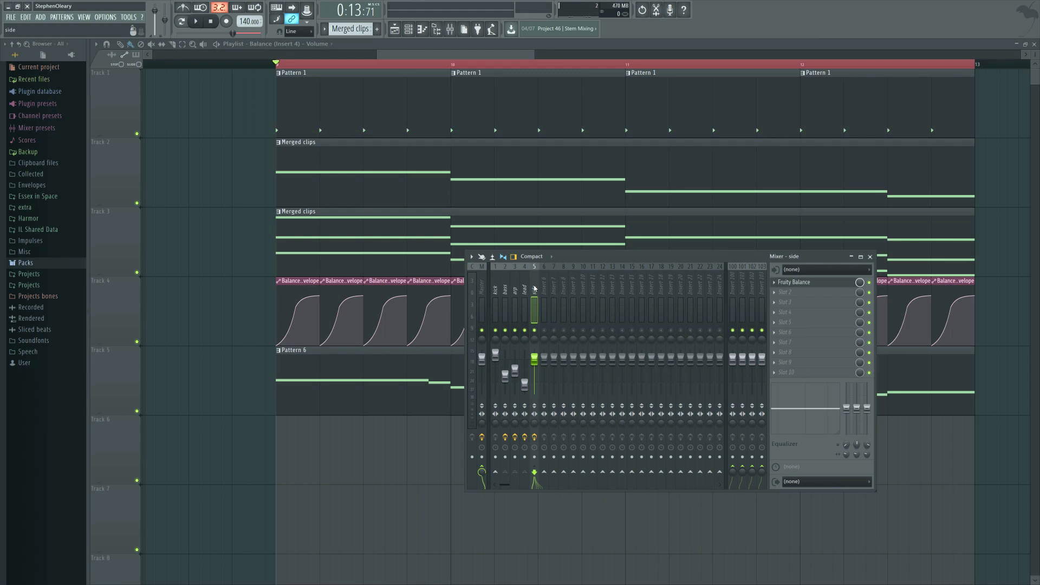
click(523, 288)
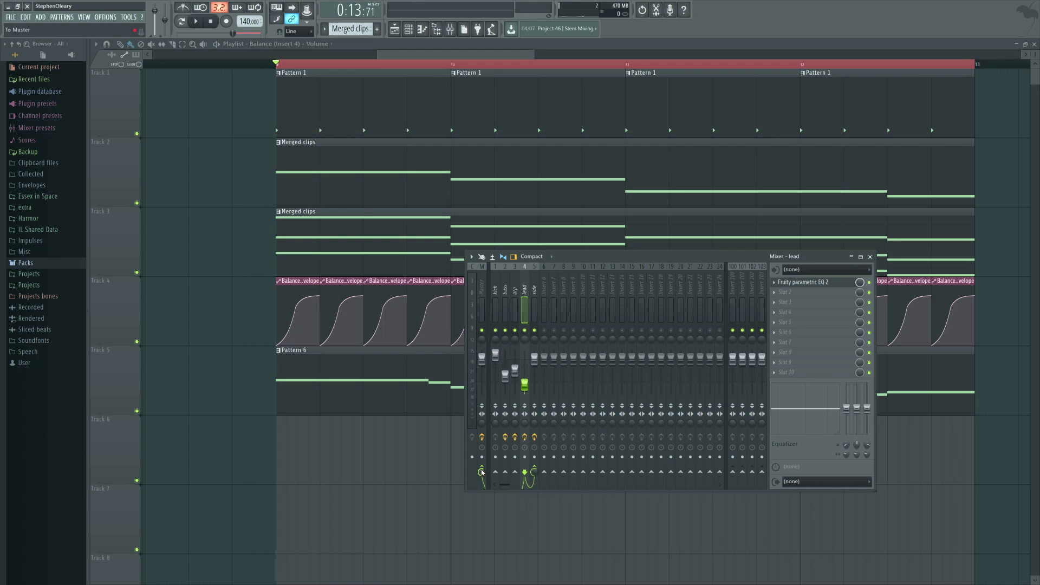
mouse_move(524, 340)
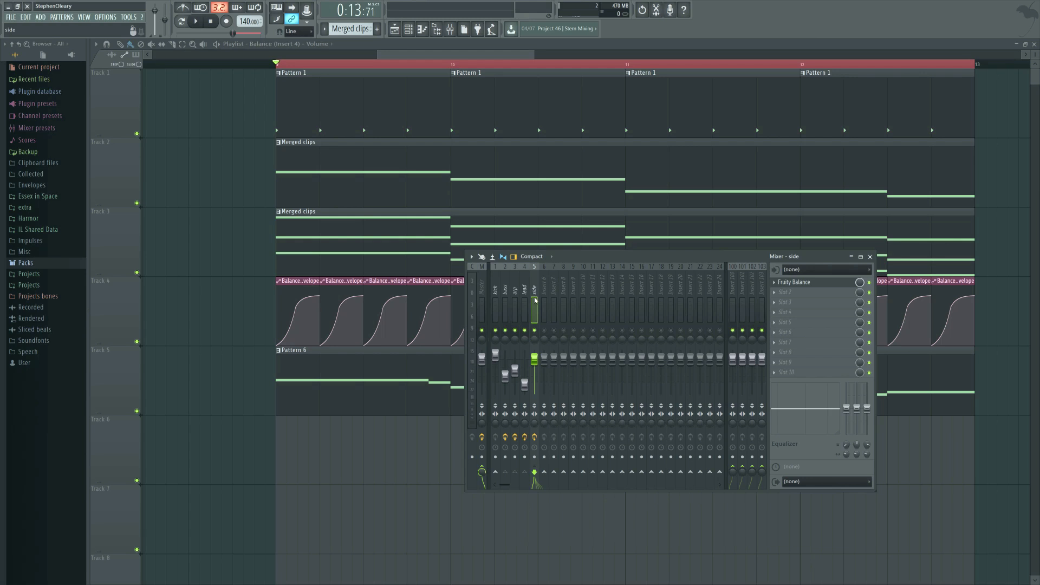
click(523, 302)
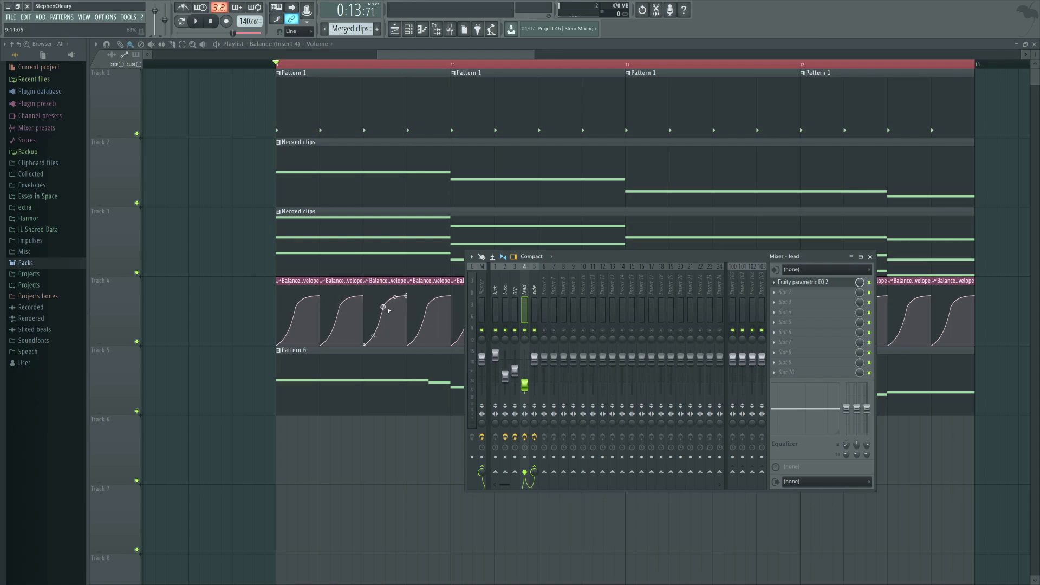
Close and reopen the mixer to show the 'side' bus with Fruity Balance.
click(869, 257)
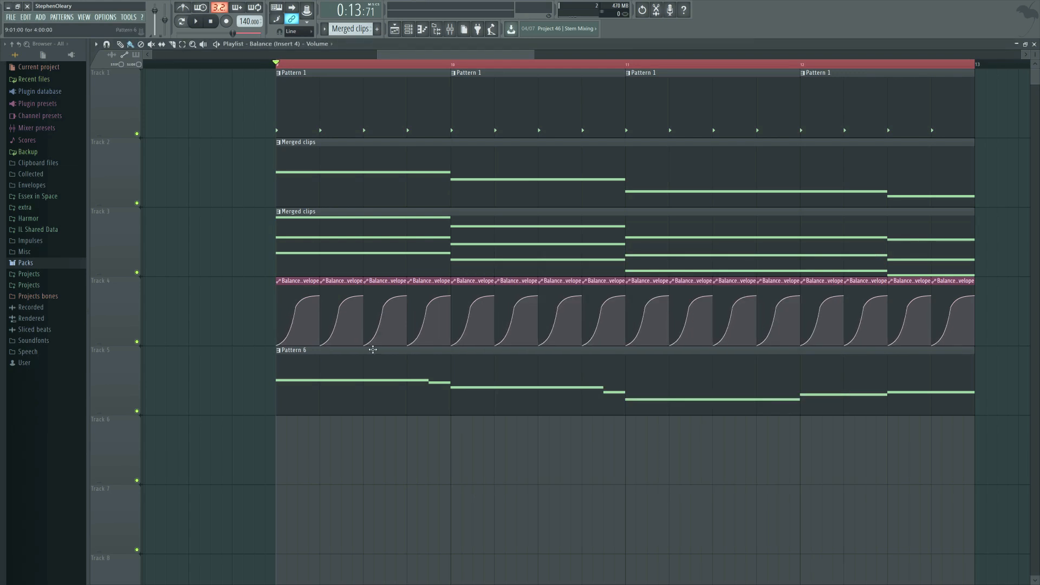
click(450, 29)
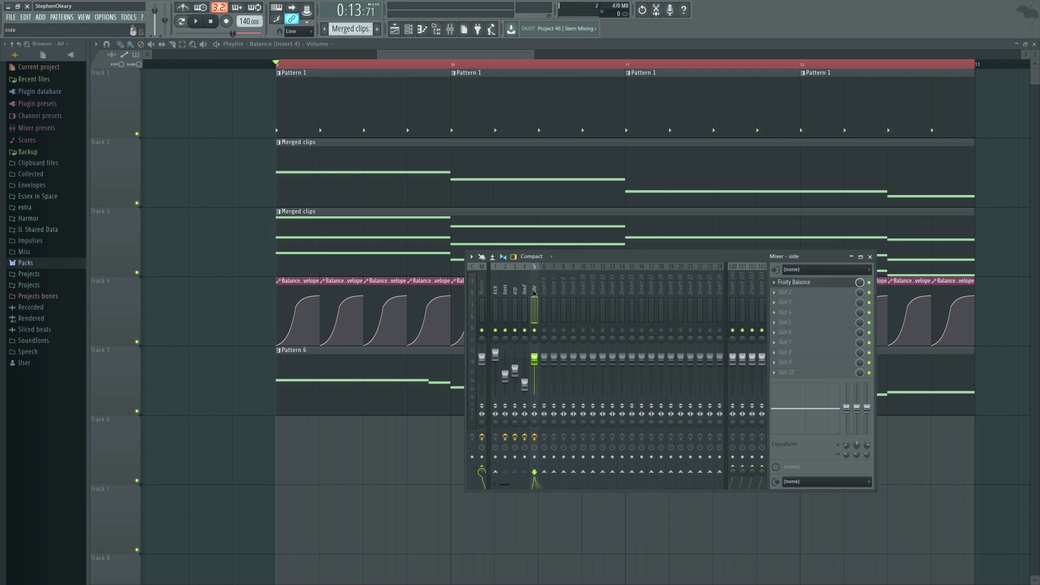
Select the 'lead' insert holding Fruity parametric EQ 2.
click(523, 308)
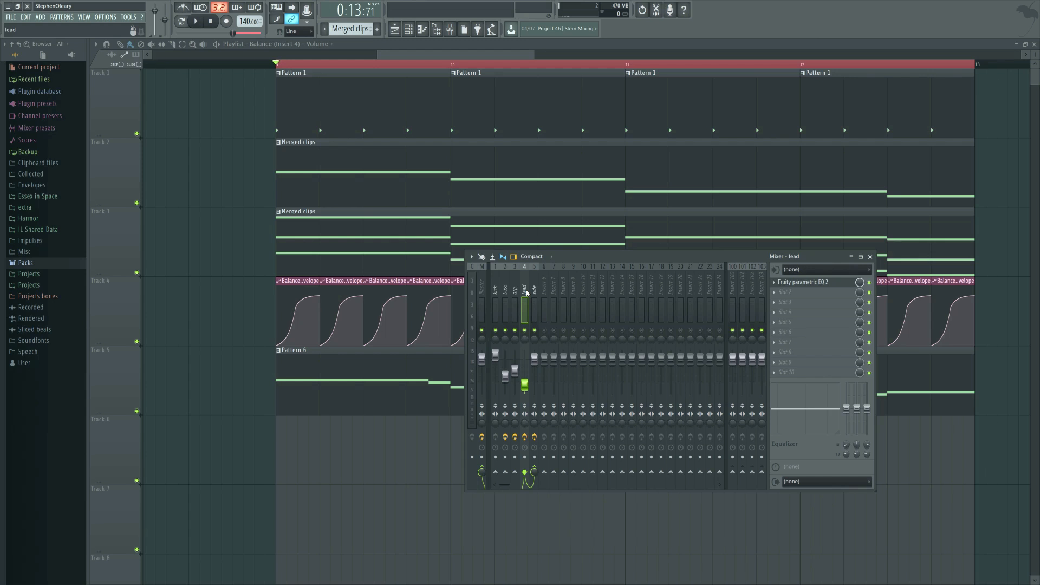
mouse_move(526, 292)
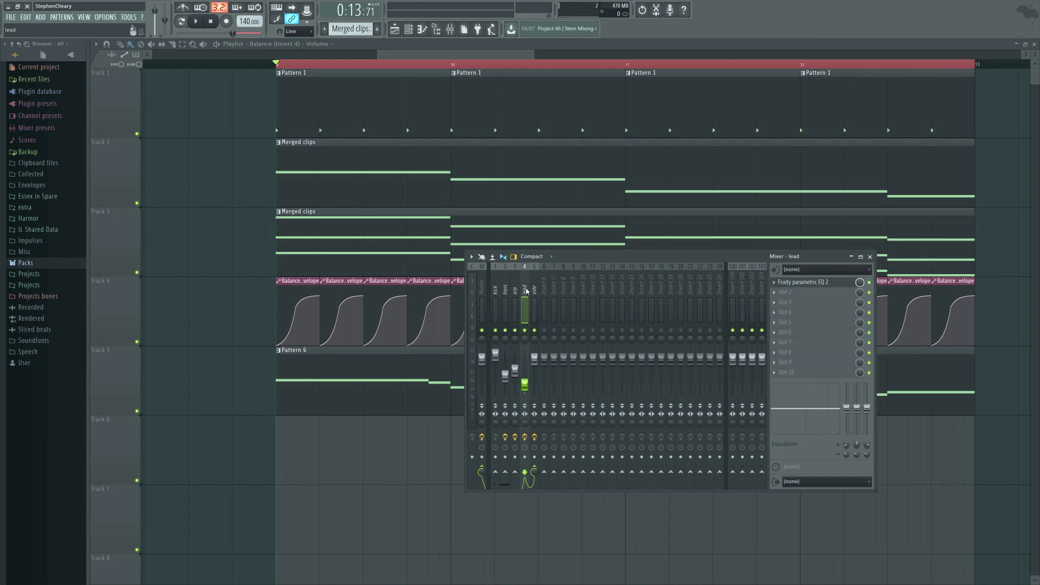